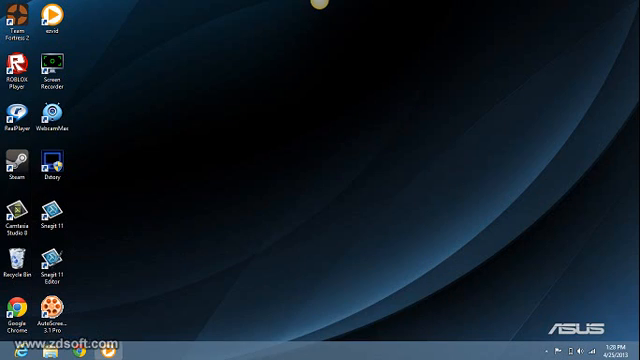
Launch the Ezvid editor from its desktop shortcut, then switch to the browser
double_click(48, 16)
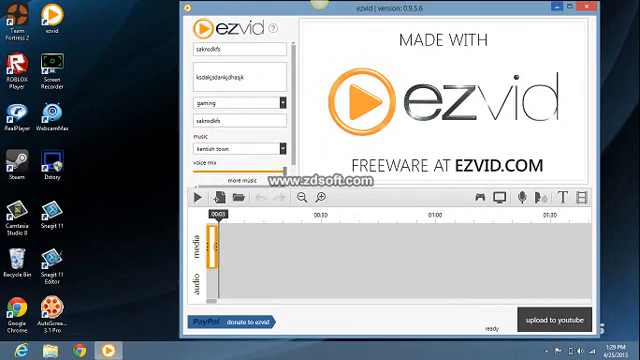
left_click(588, 12)
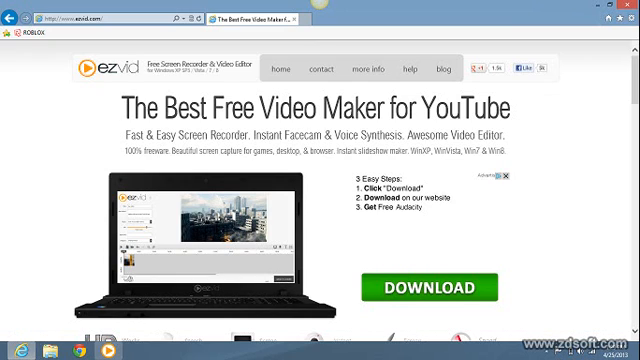
Scroll down the ezvid.com download page to reach the Download button
scroll("down", 3)
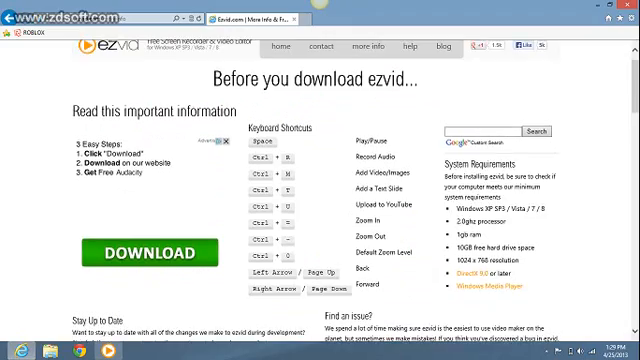
scroll("down", 3)
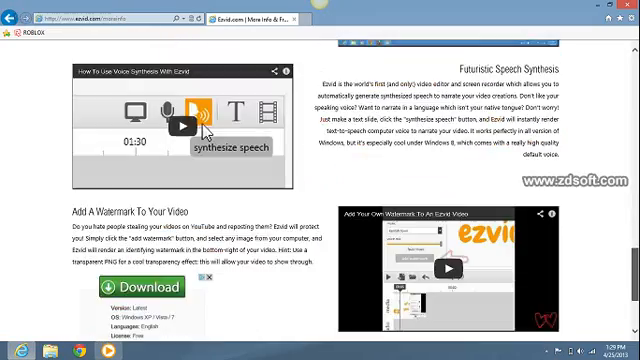
scroll("down", 3)
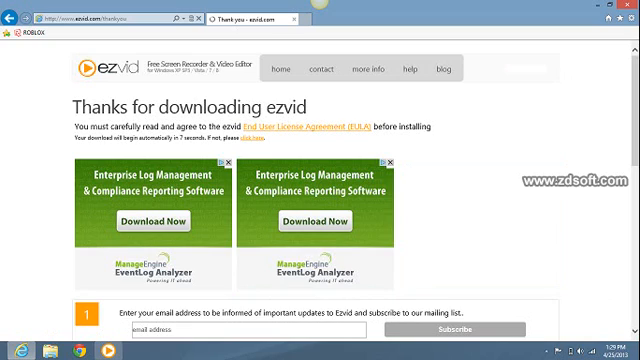
Scroll the thank-you page down to the numbered installation steps
scroll("down", 3)
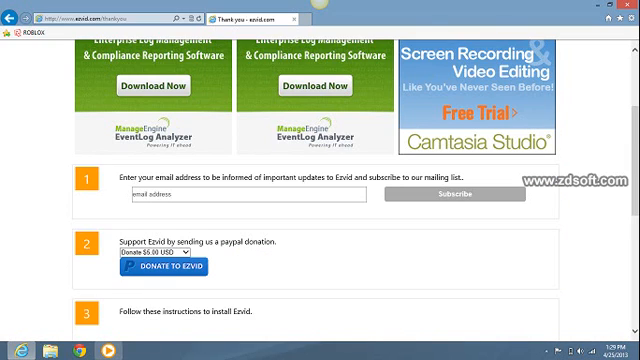
scroll("down", 3)
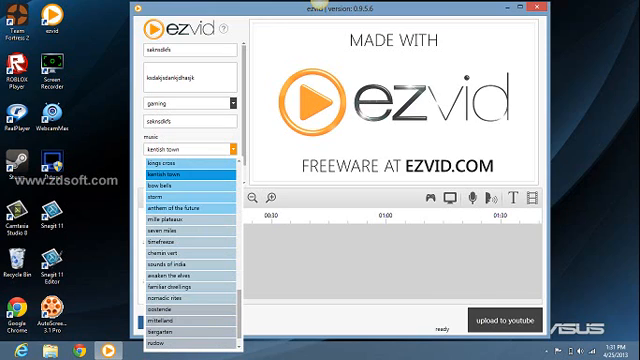
Scroll through the game category dropdown before starting screen capture
scroll("down", 3)
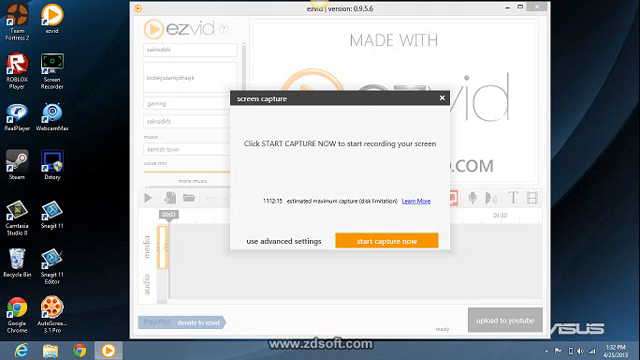
Show the advanced screen capture options, then start a new text slide
left_click(284, 244)
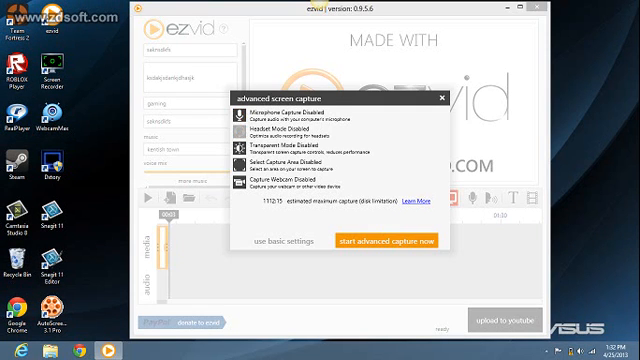
left_click(236, 120)
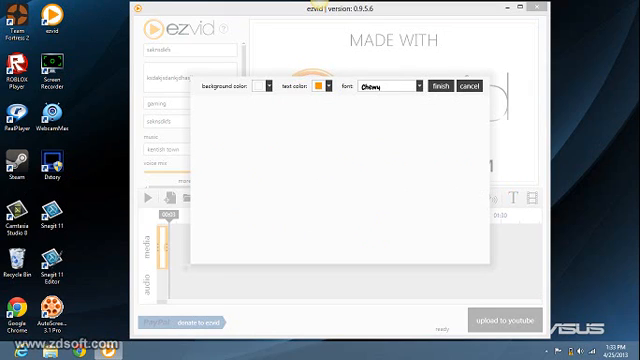
Enter the slide text and give the LOL lettering an orange text colour
type("M")
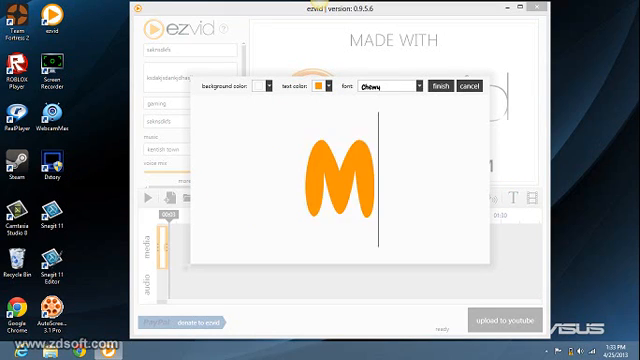
type("smo")
type("LOL")
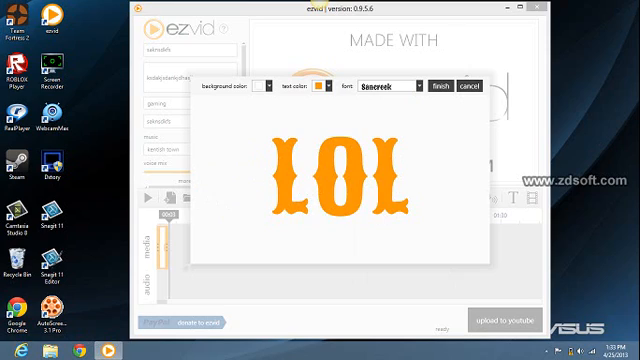
left_click(322, 84)
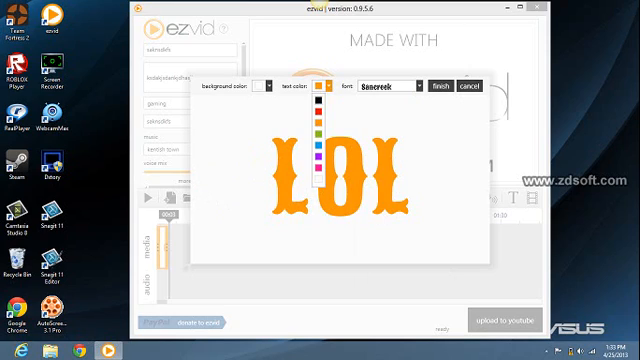
left_click(318, 142)
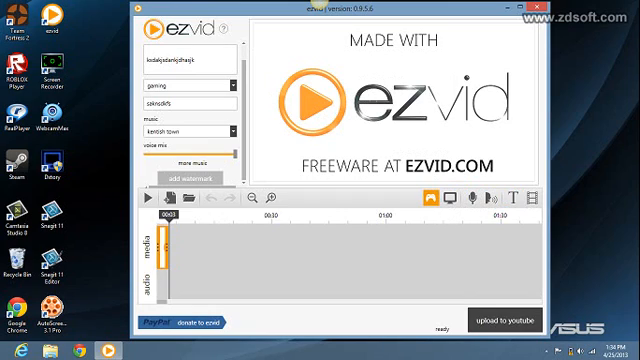
mouse_move(428, 198)
type("Diablo 3")
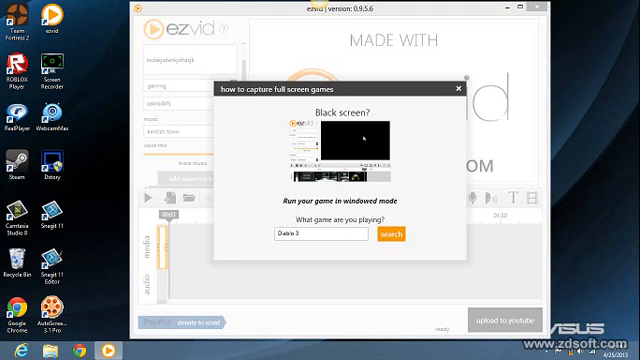
Search the game capture help for the entered game name
left_click(472, 92)
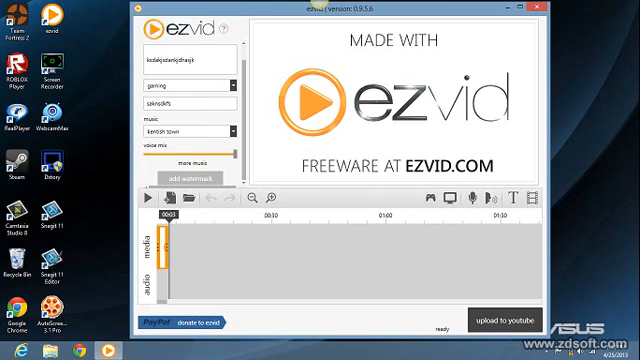
mouse_move(188, 206)
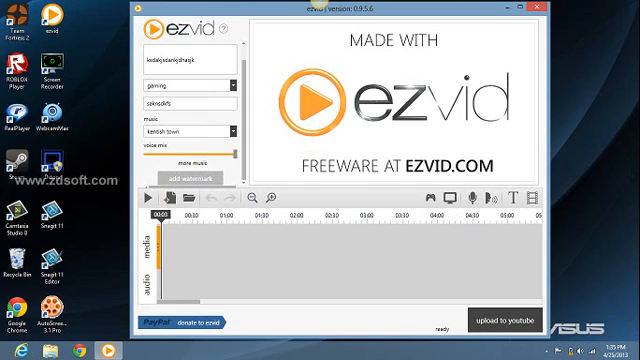
left_click(284, 200)
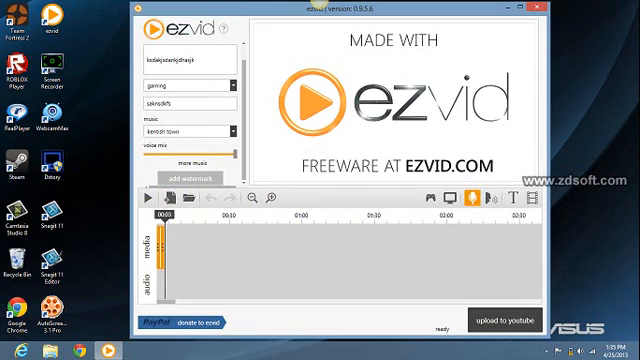
mouse_move(490, 202)
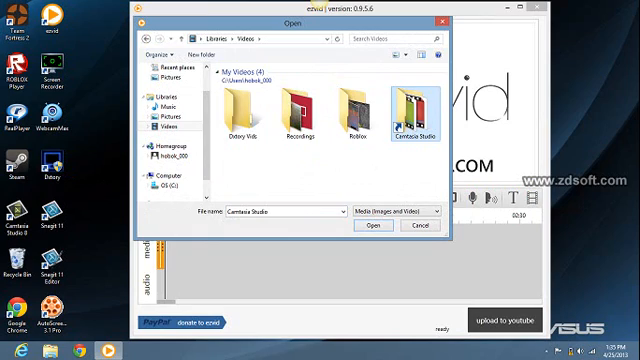
Browse the Add Media picker into the Videos library's Recordings folder
double_click(412, 118)
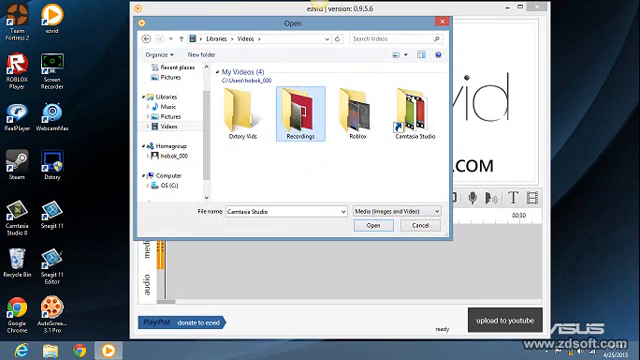
double_click(296, 104)
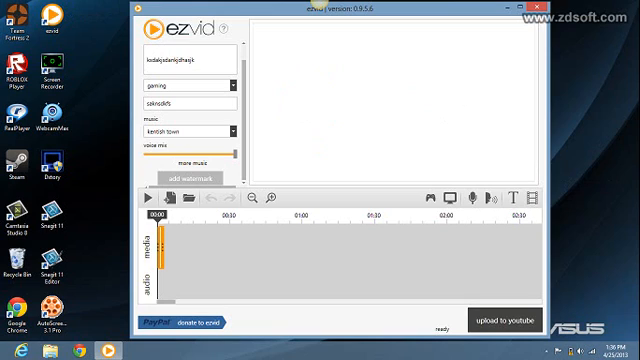
Try the timeline toolbar buttons after closing the file dialog
left_click(432, 198)
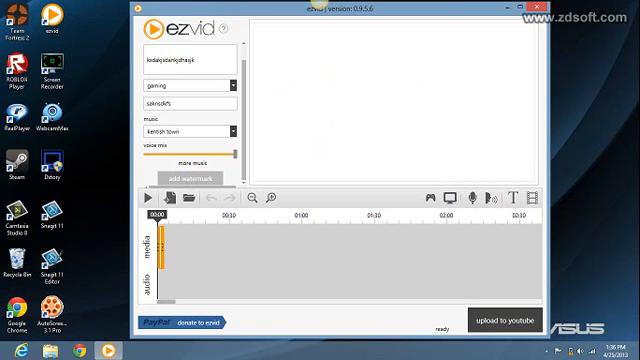
left_click(448, 200)
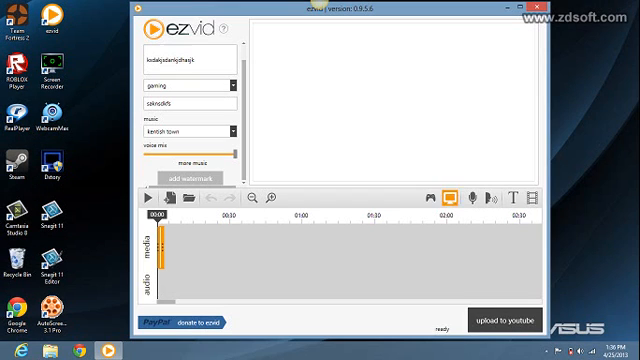